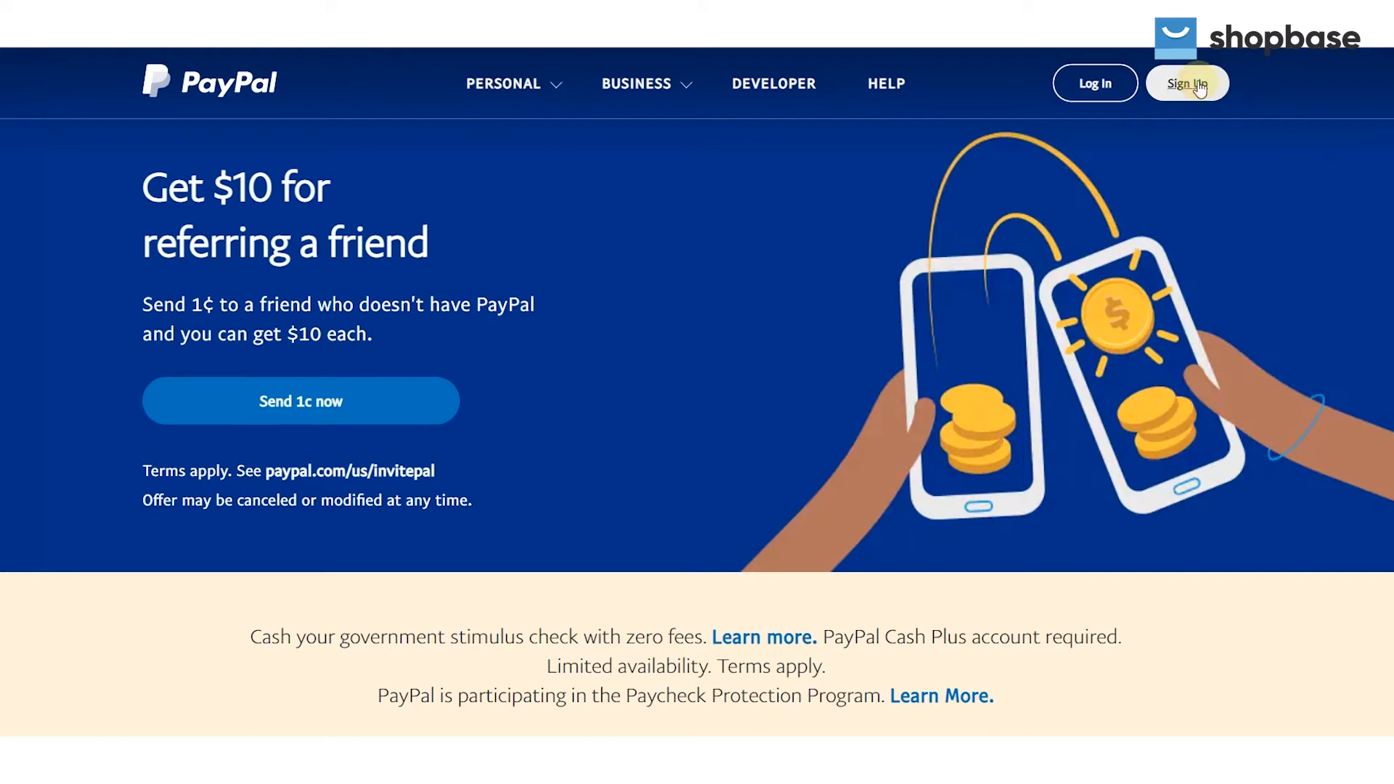
# - Start PayPal sign-up to reach the Personal or Business account chooser
pyautogui.click(1187, 83)
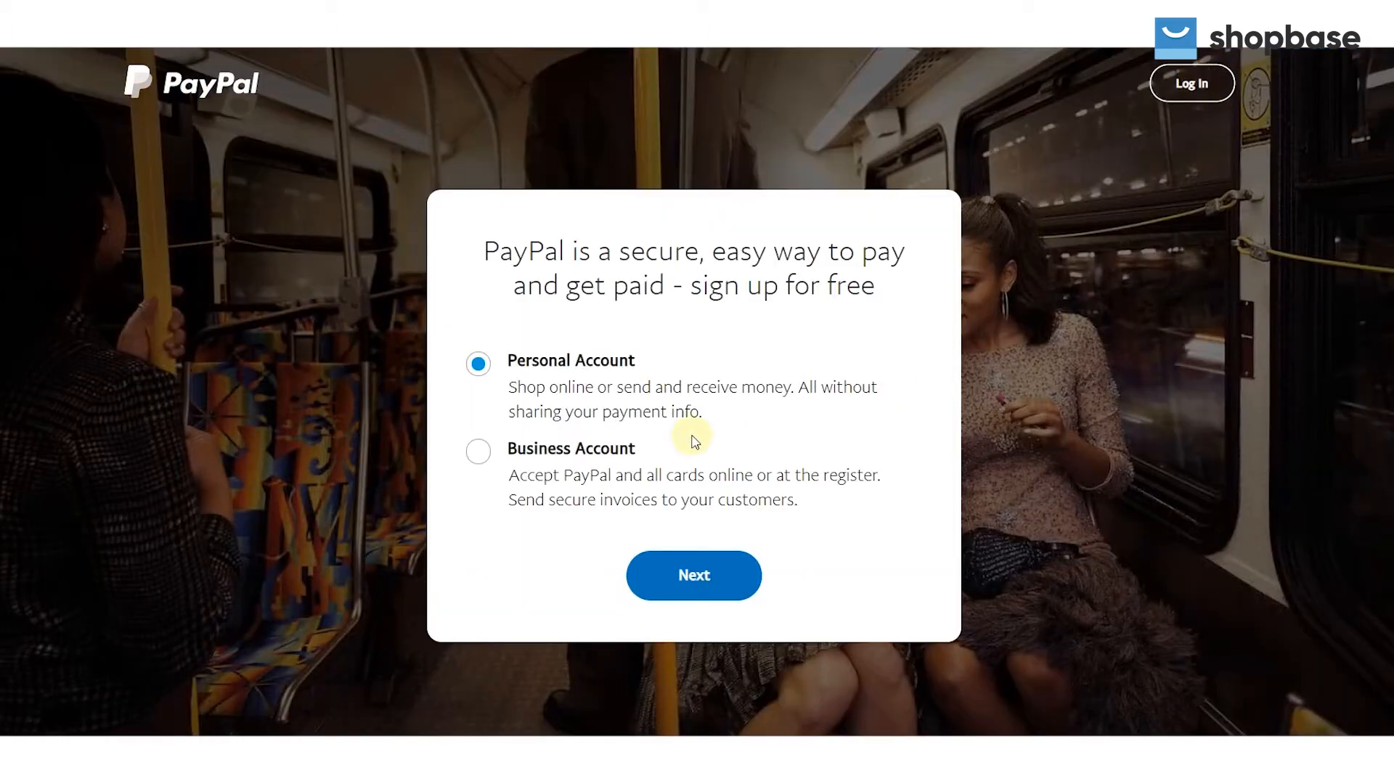
pyautogui.click(478, 452)
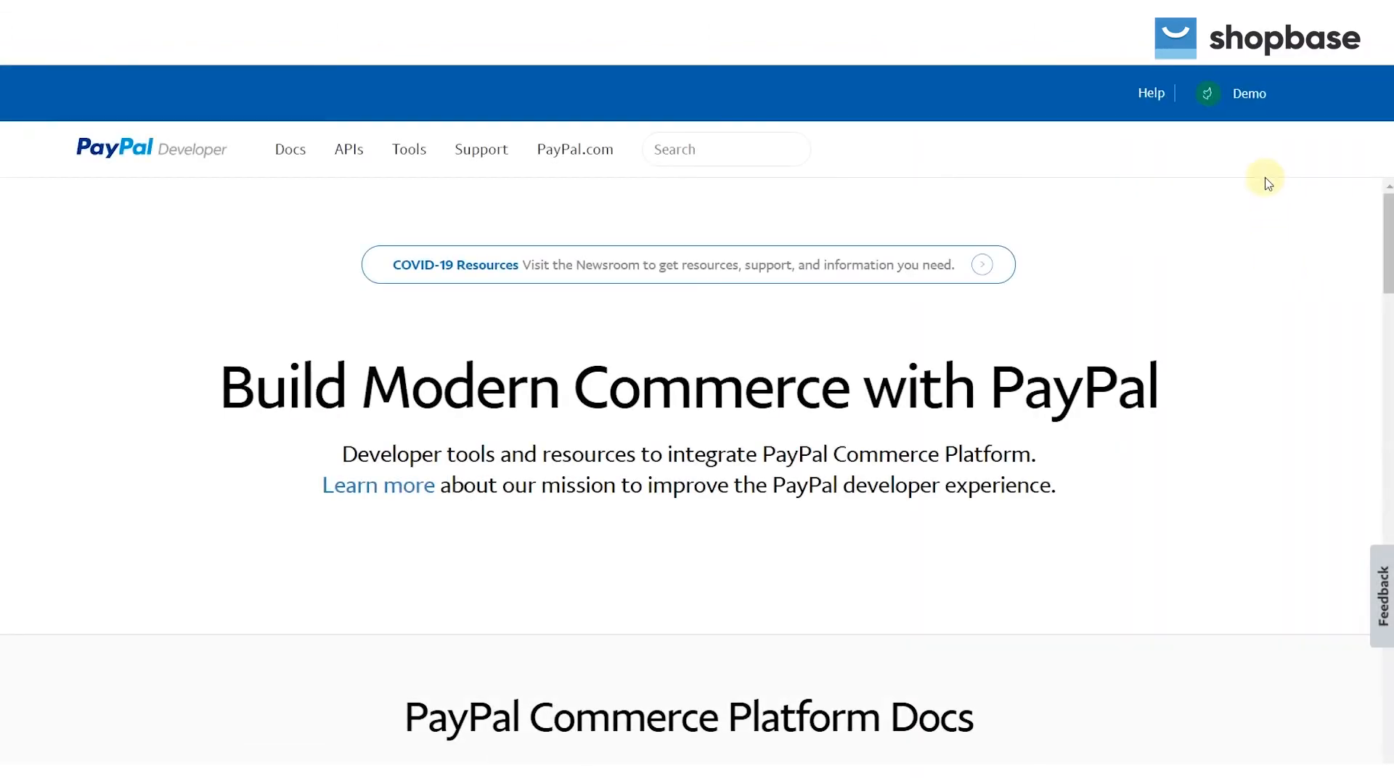
# - Go to the developer Dashboard's My apps & credentials and switch the REST API apps list to Live
pyautogui.click(1248, 93)
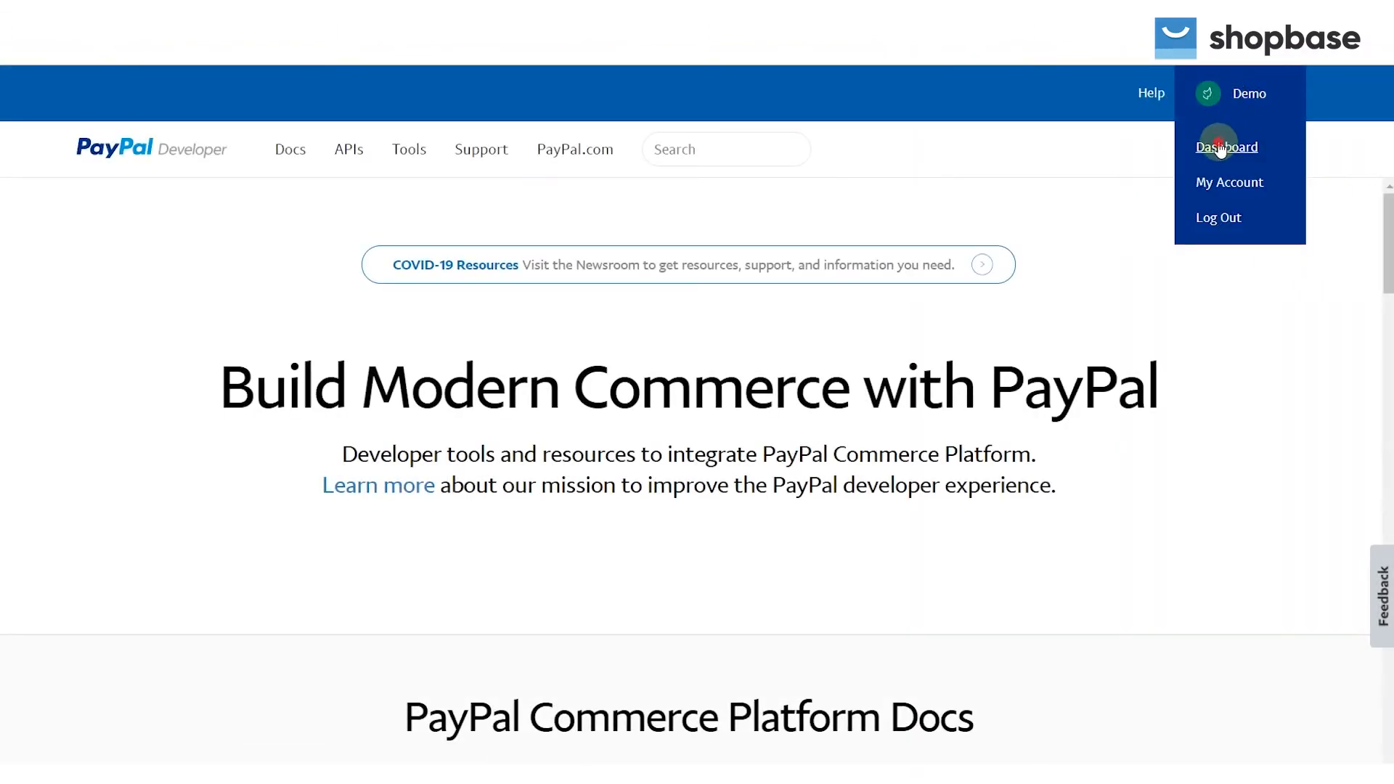
pyautogui.click(1227, 147)
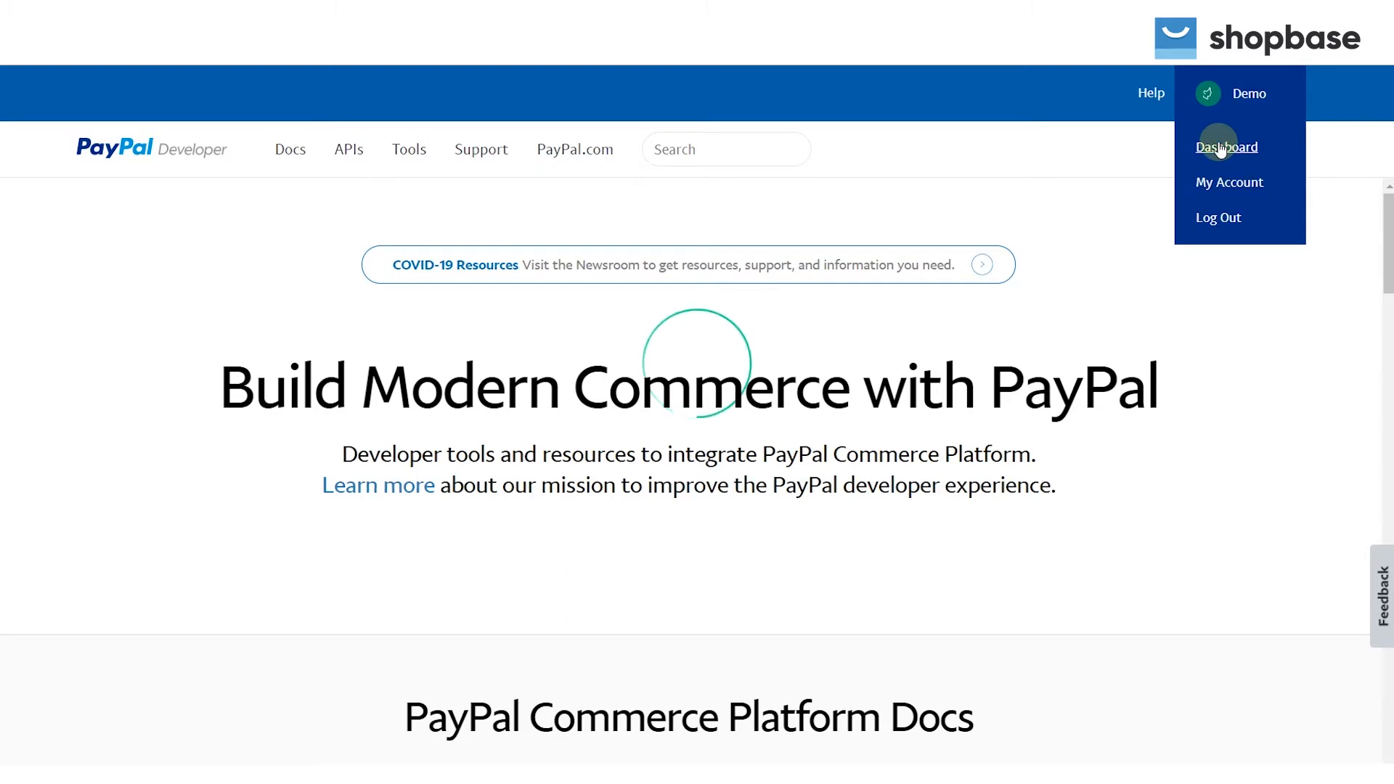
pyautogui.click(1226, 146)
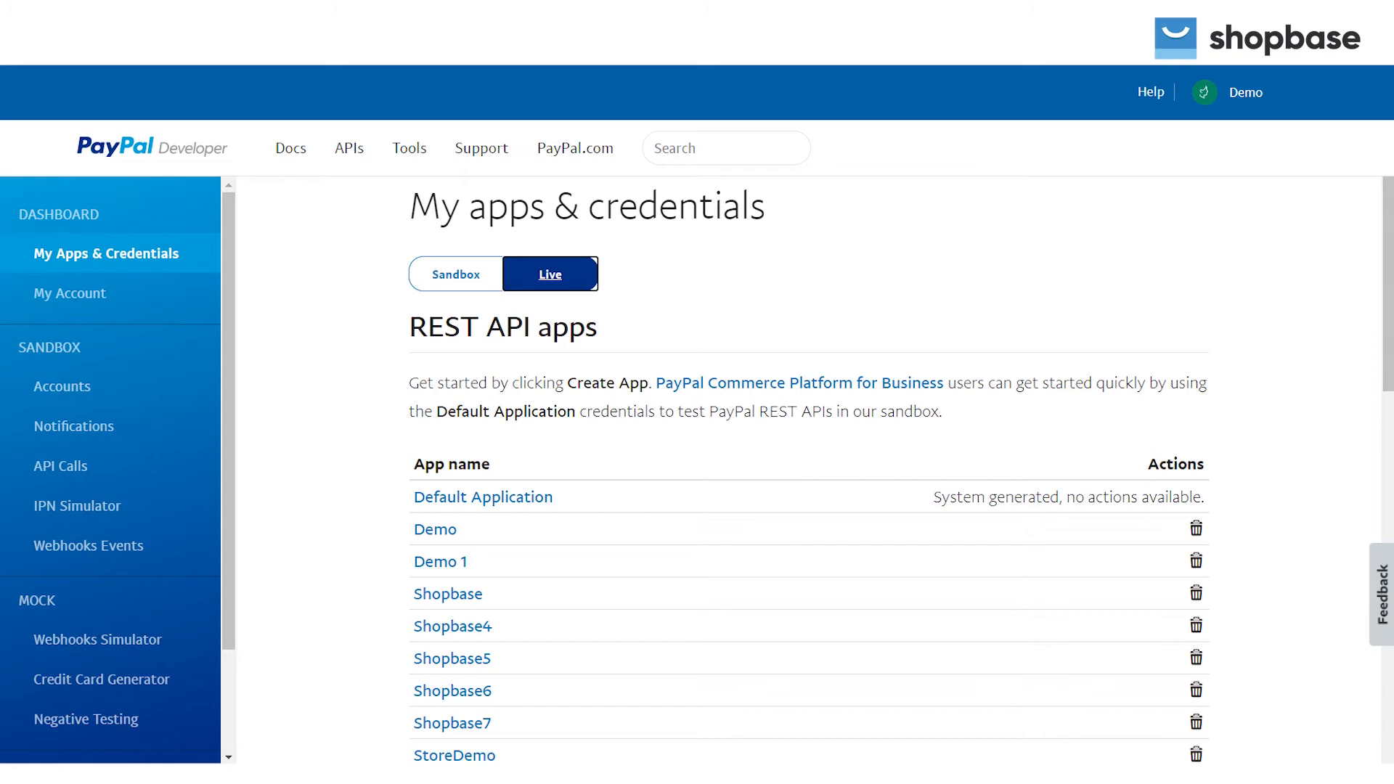
pyautogui.click(61, 386)
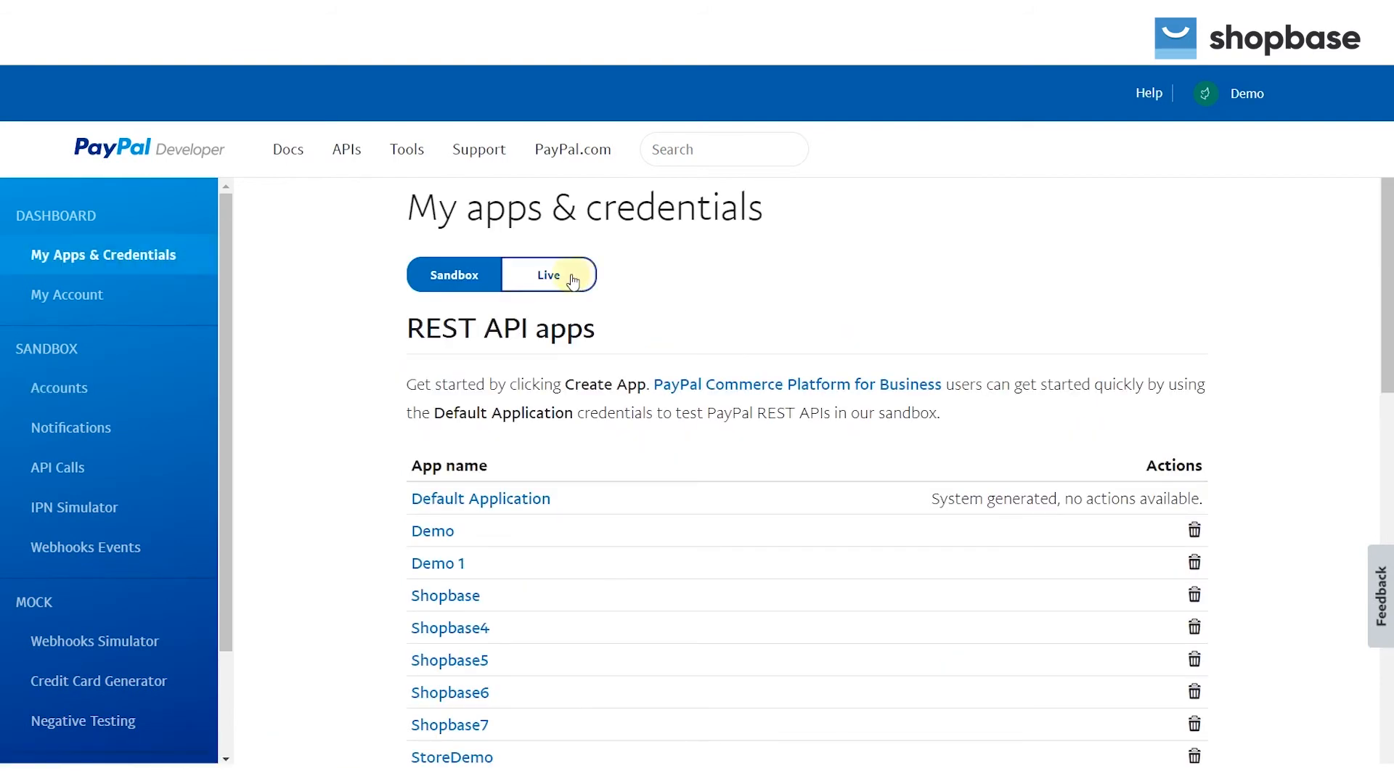
pyautogui.click(549, 274)
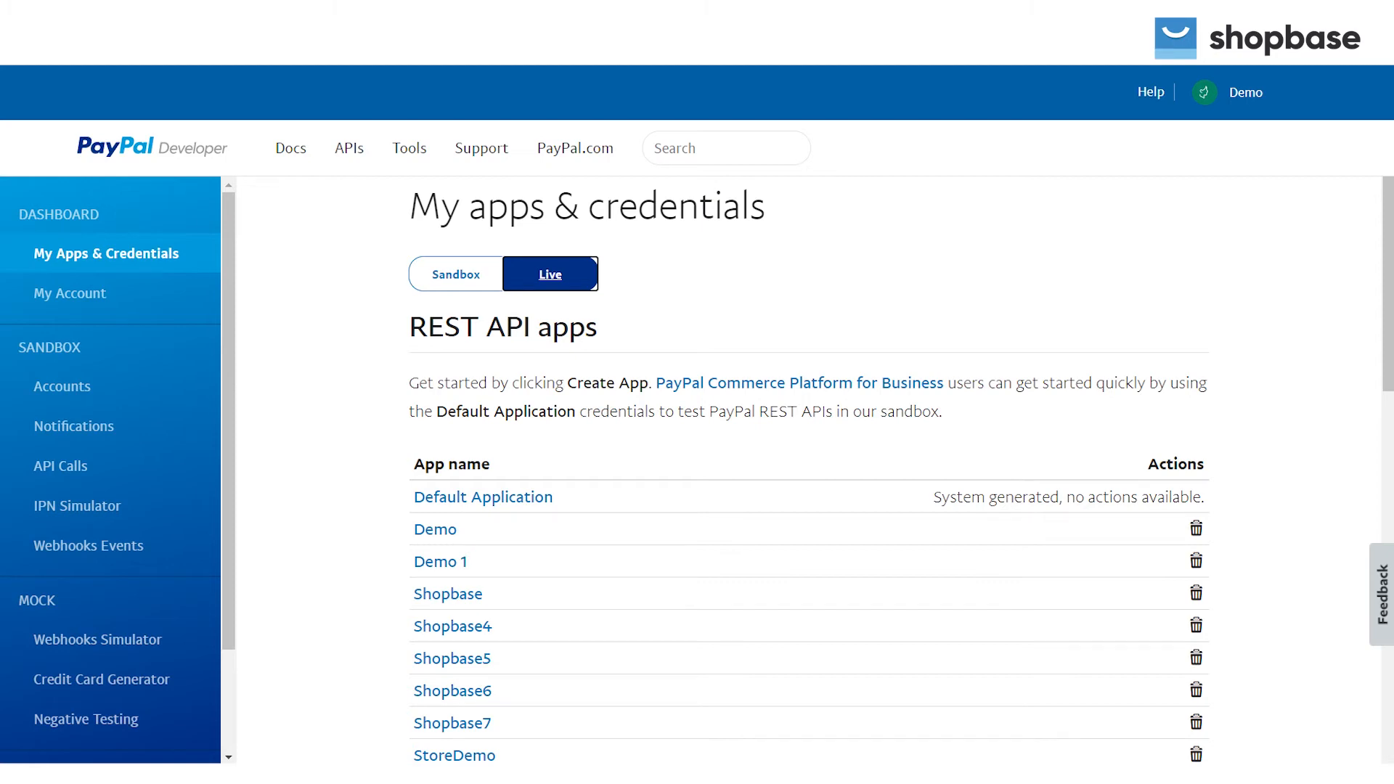
# - Create a new REST API app named StoreDemo1 and land on its sandbox credentials page
pyautogui.scroll(-3)
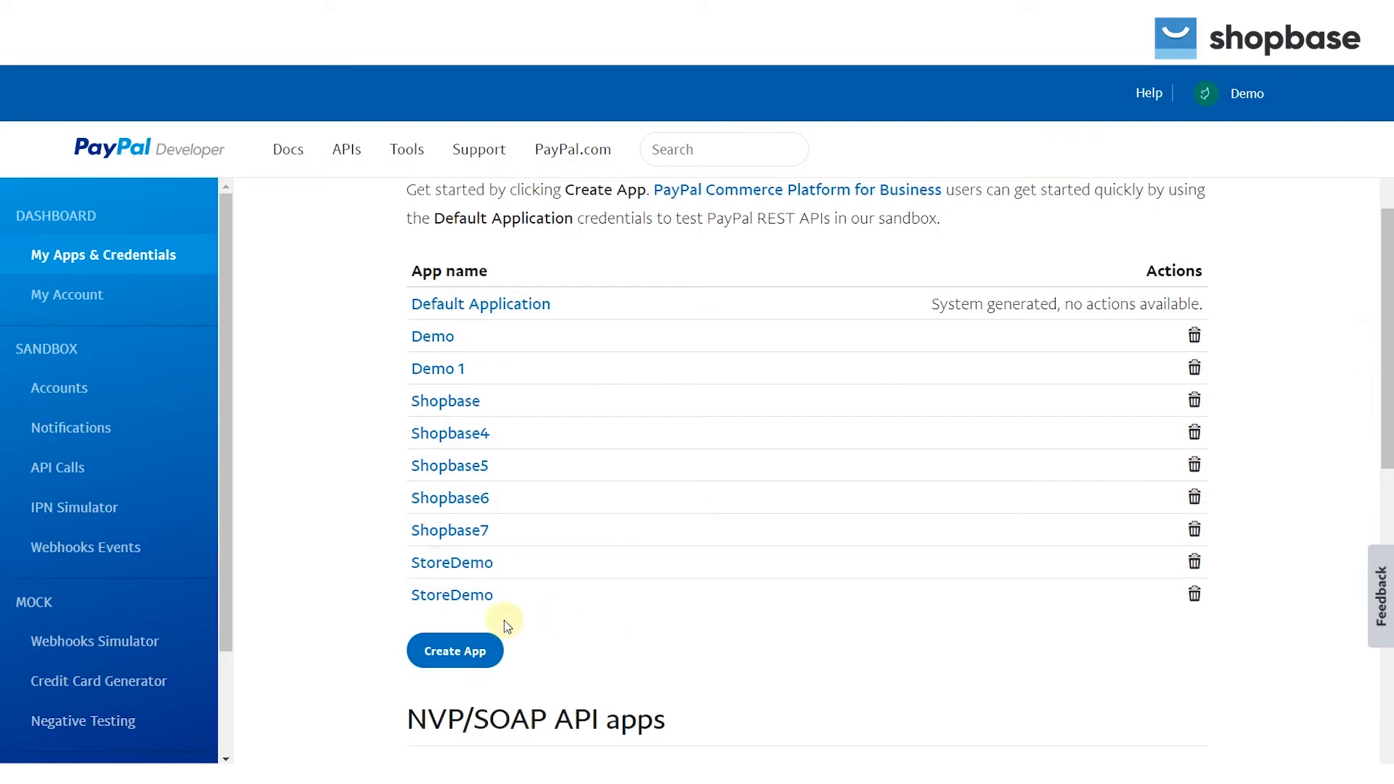
pyautogui.click(454, 651)
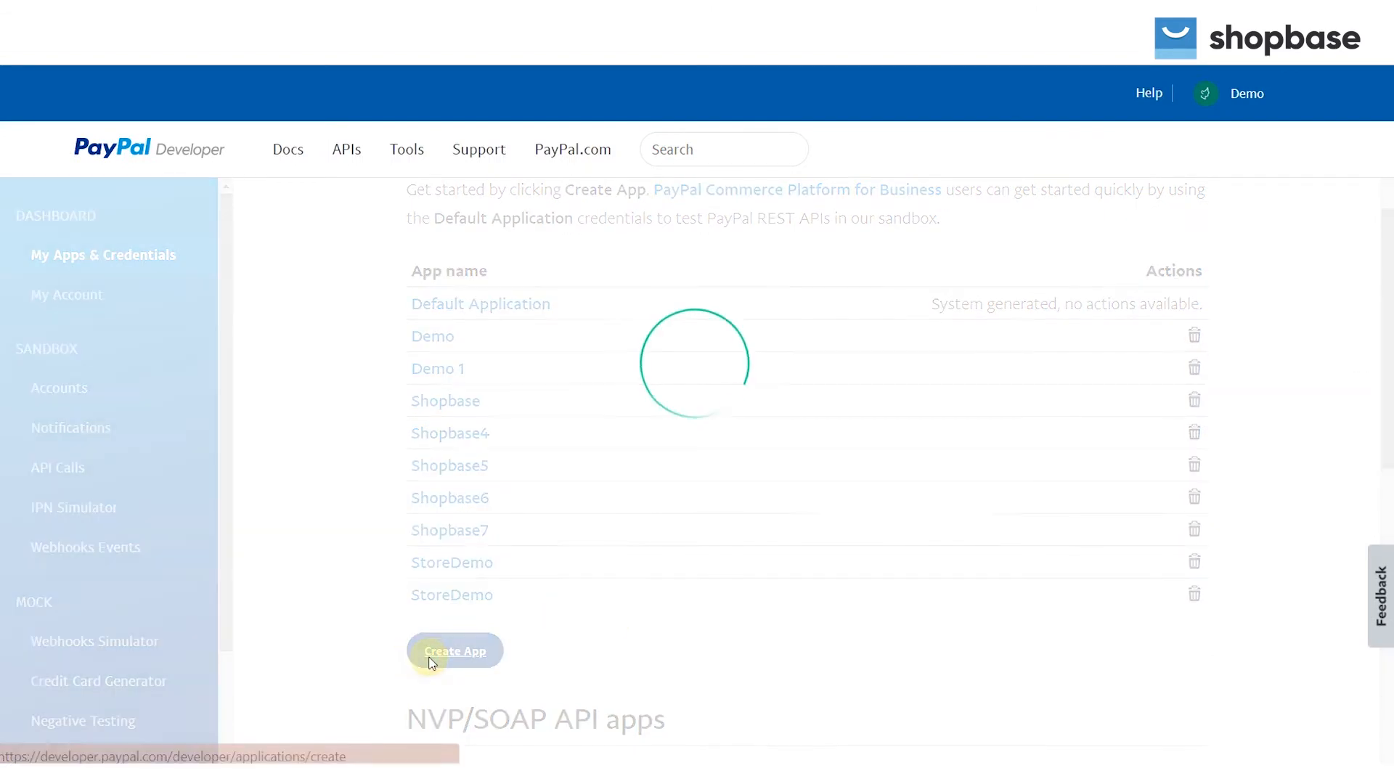
pyautogui.click(455, 650)
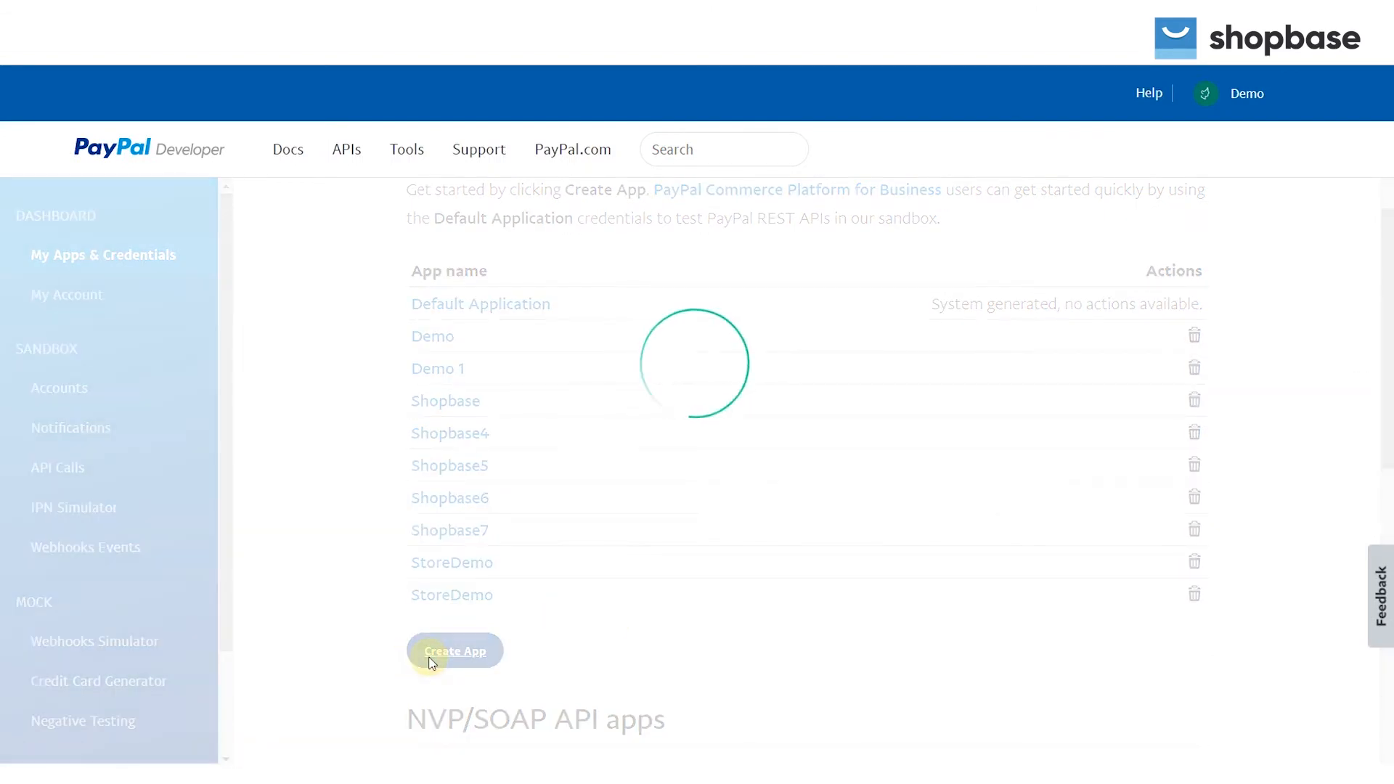
pyautogui.click(455, 650)
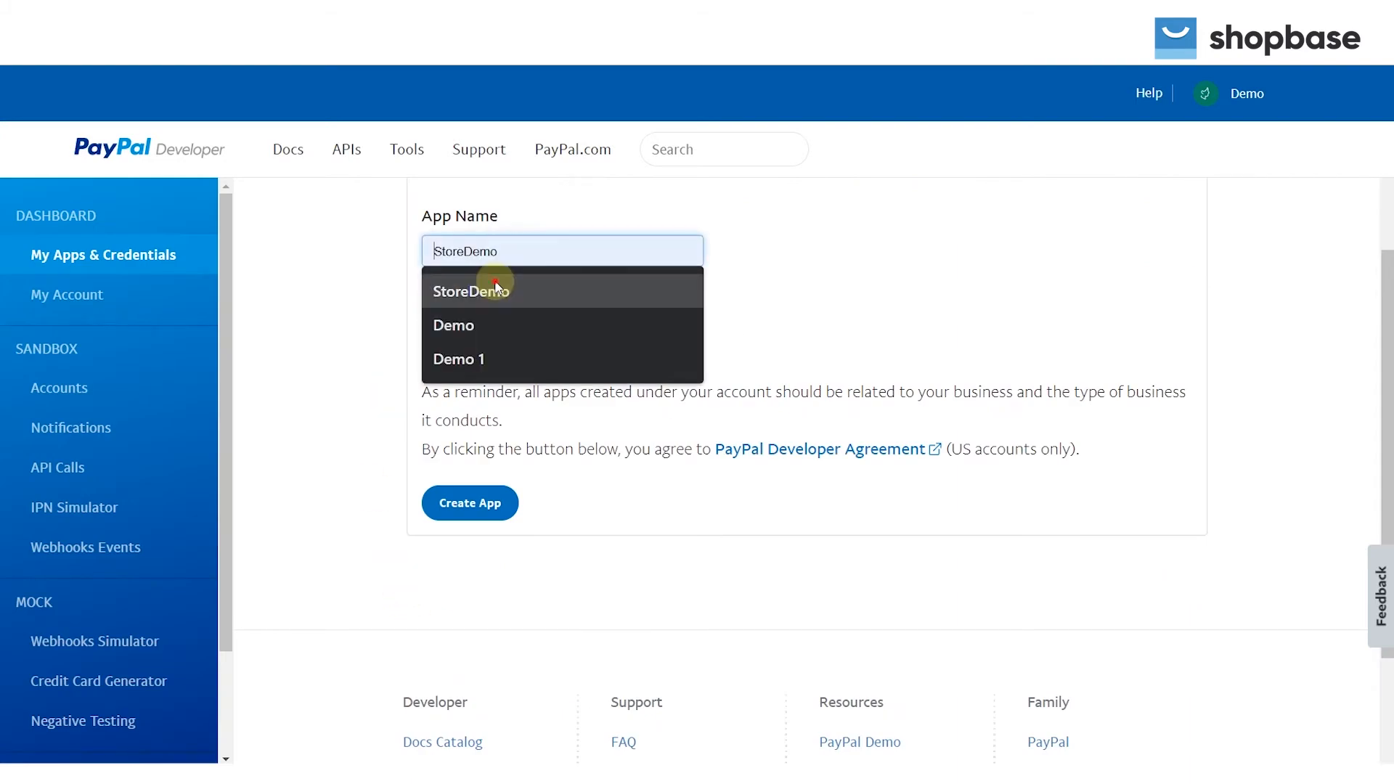
pyautogui.click(495, 290)
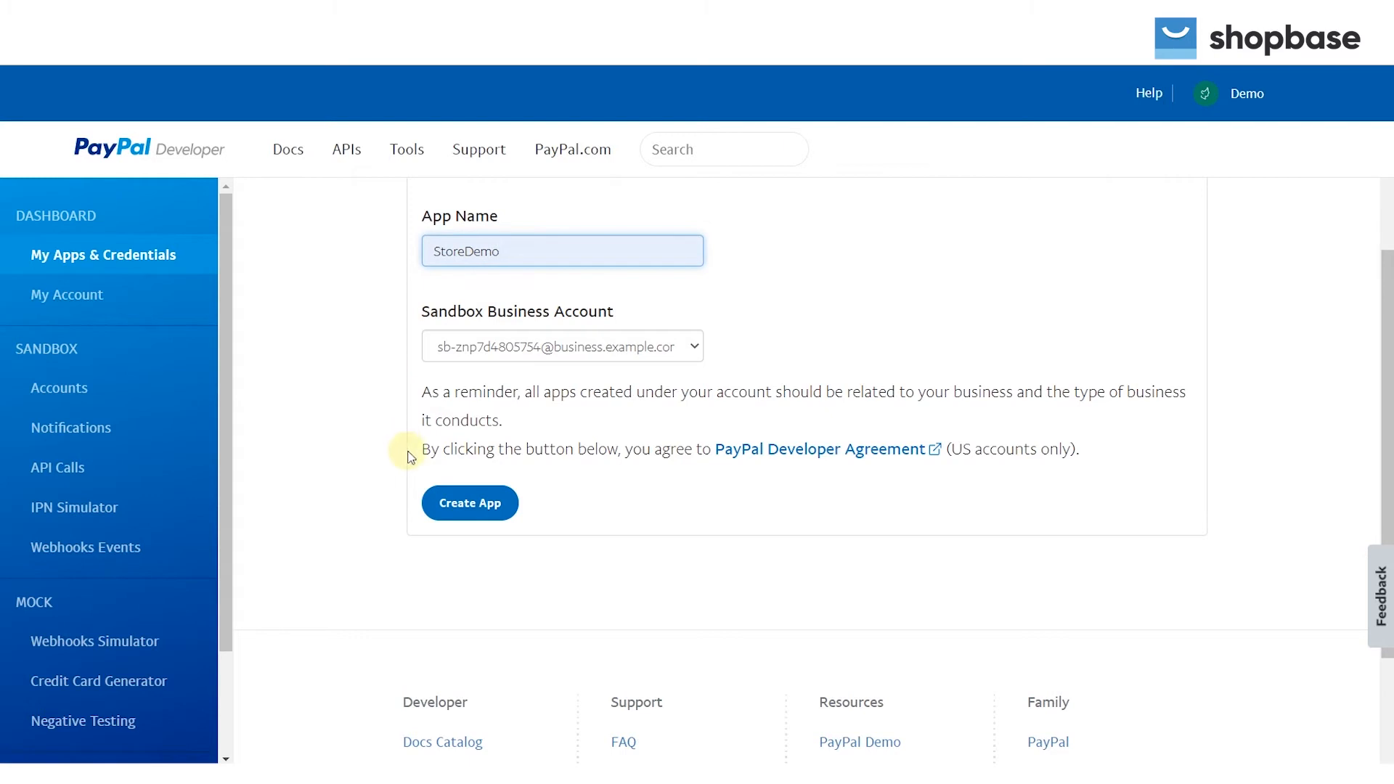
pyautogui.click(469, 503)
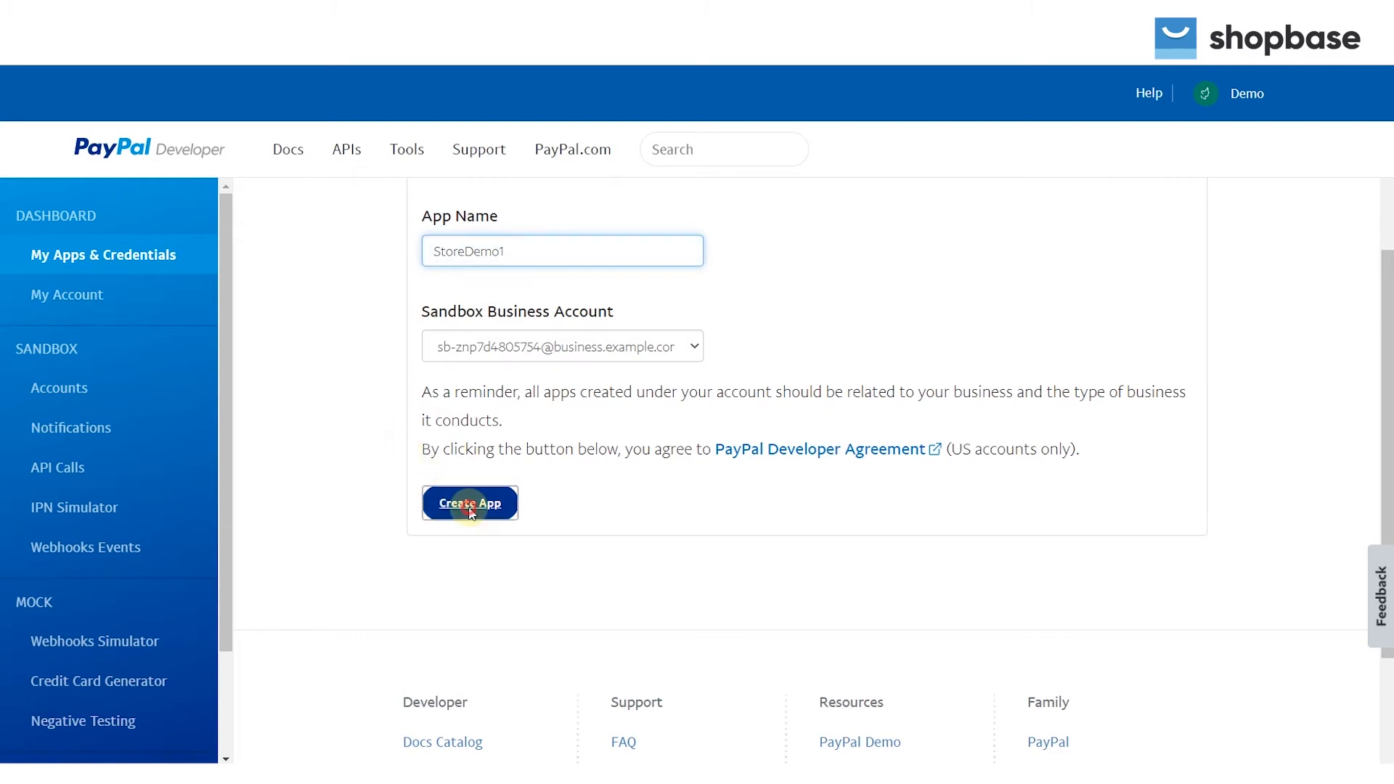
pyautogui.click(469, 503)
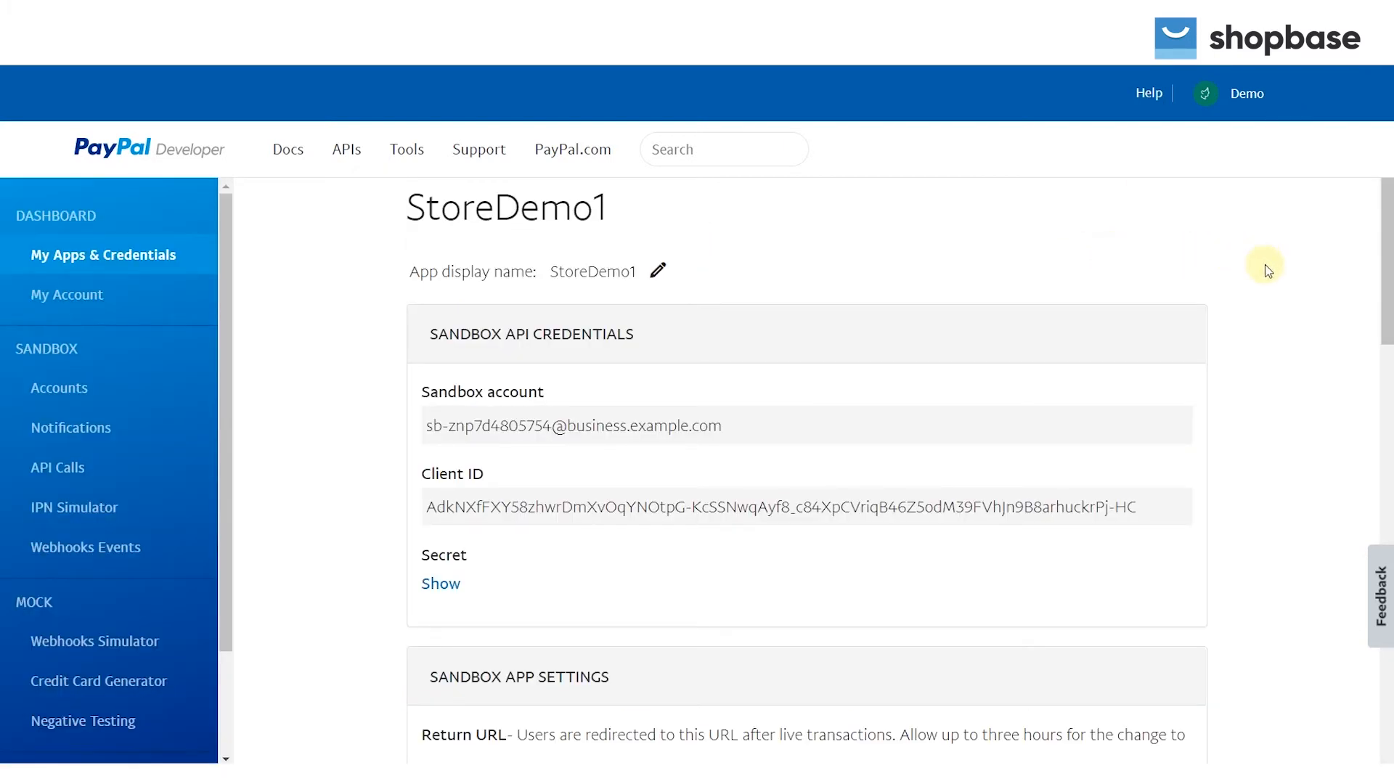
# - Reveal StoreDemo1's client secret beside its client ID, then switch to the ShopBase admin
pyautogui.scroll(-3)
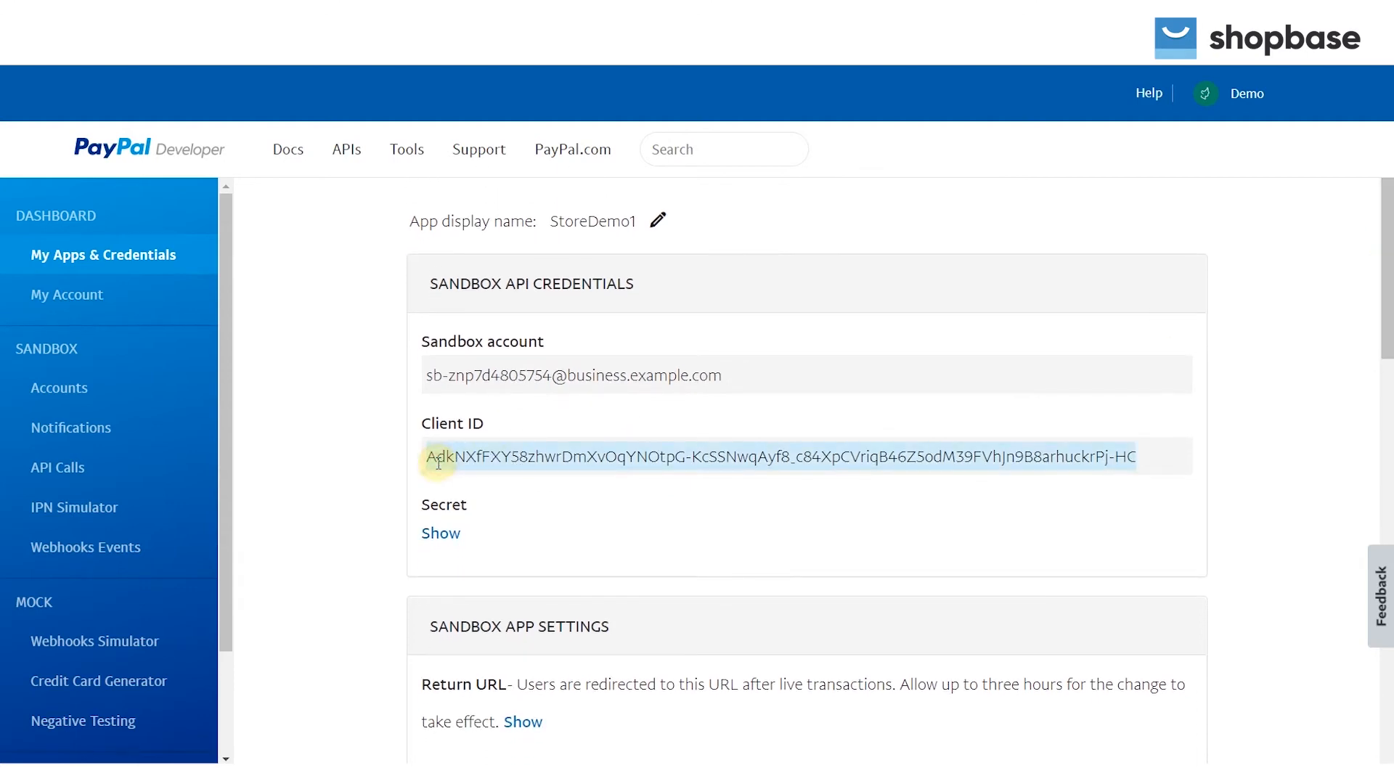
pyautogui.click(440, 533)
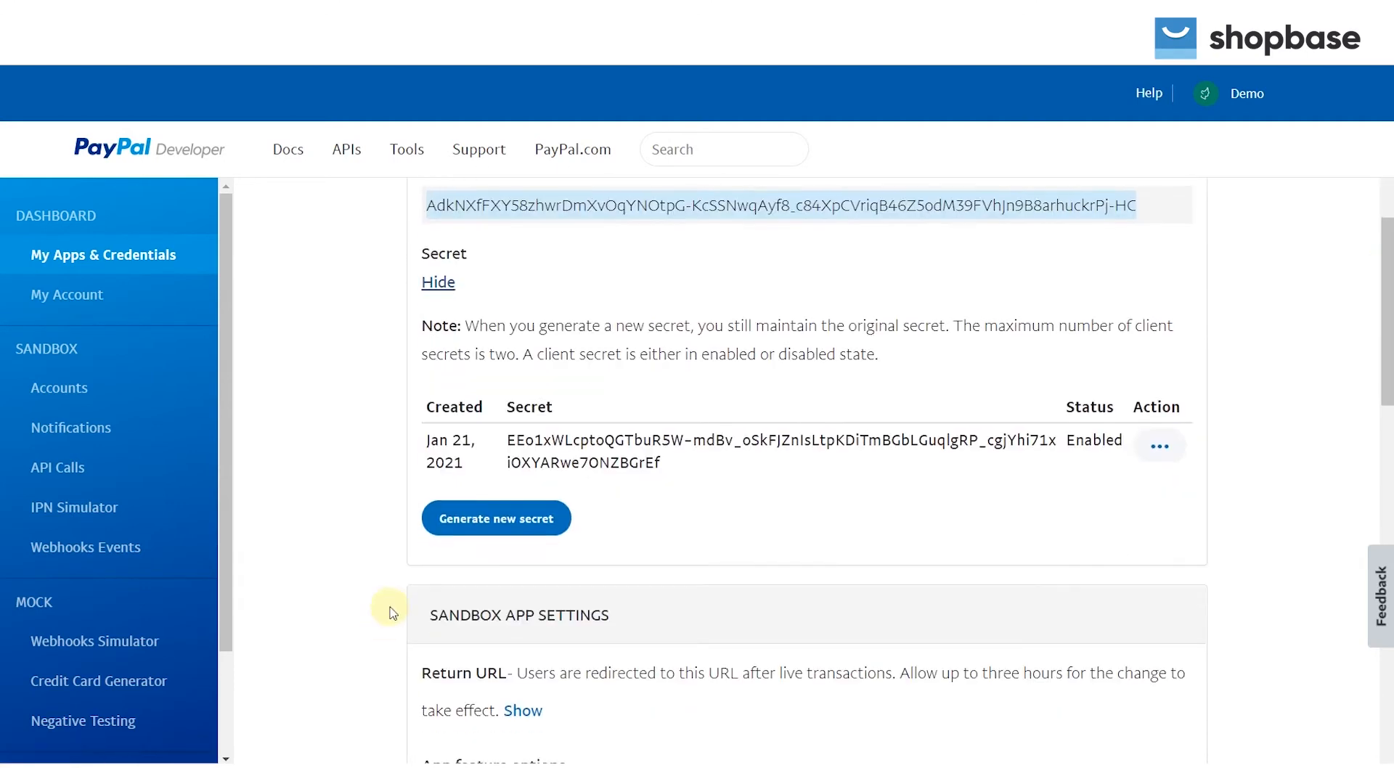
pyautogui.scroll(-3)
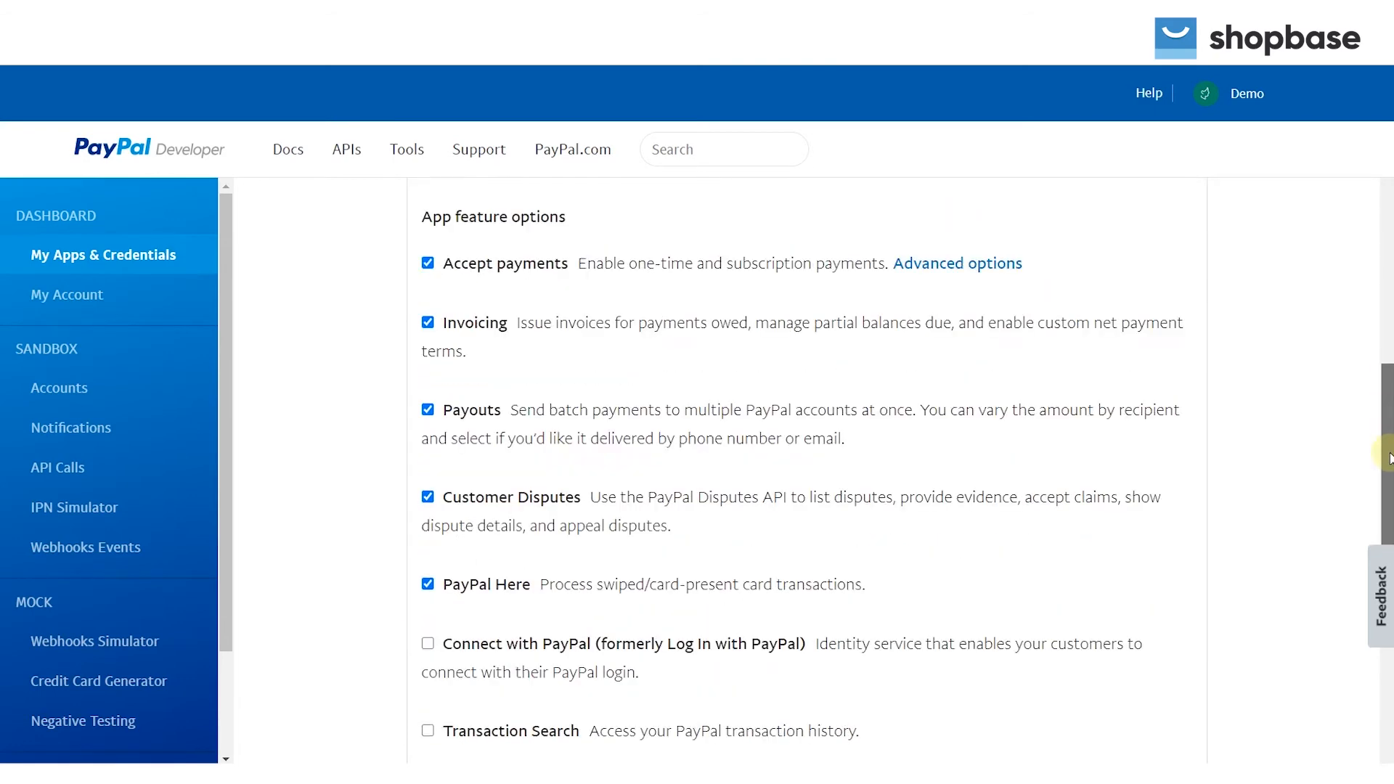
pyautogui.click(487, 629)
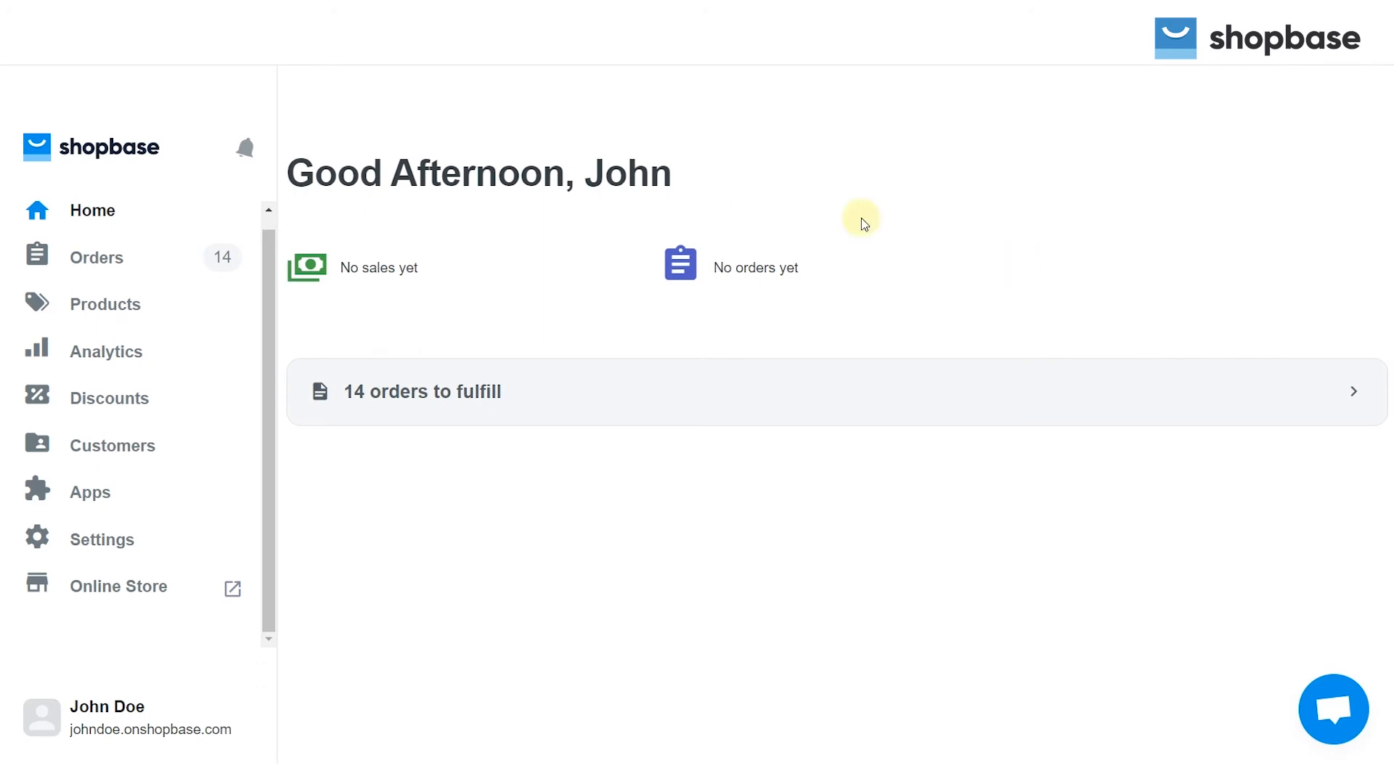
pyautogui.moveTo(102, 550)
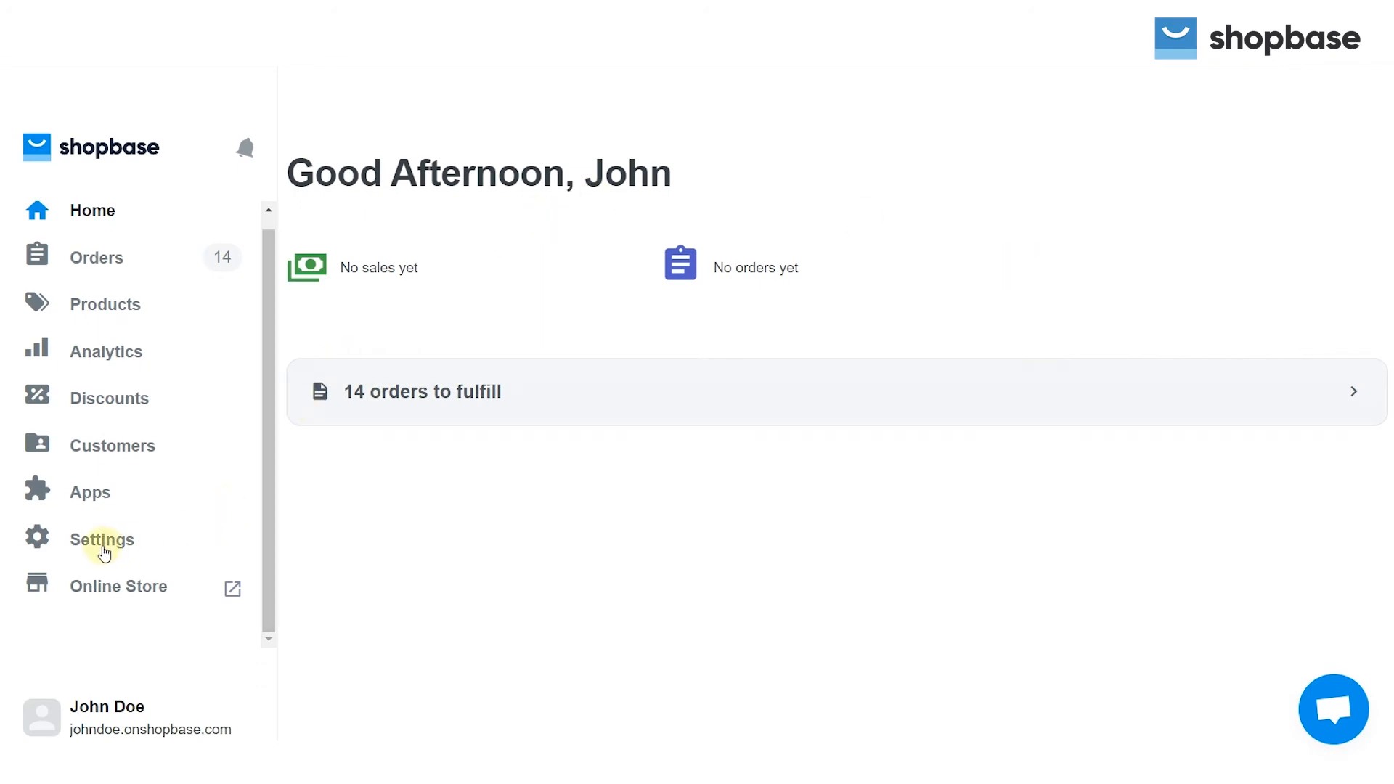
# - Go to ShopBase Settings toward the Payment providers PayPal section
pyautogui.click(102, 539)
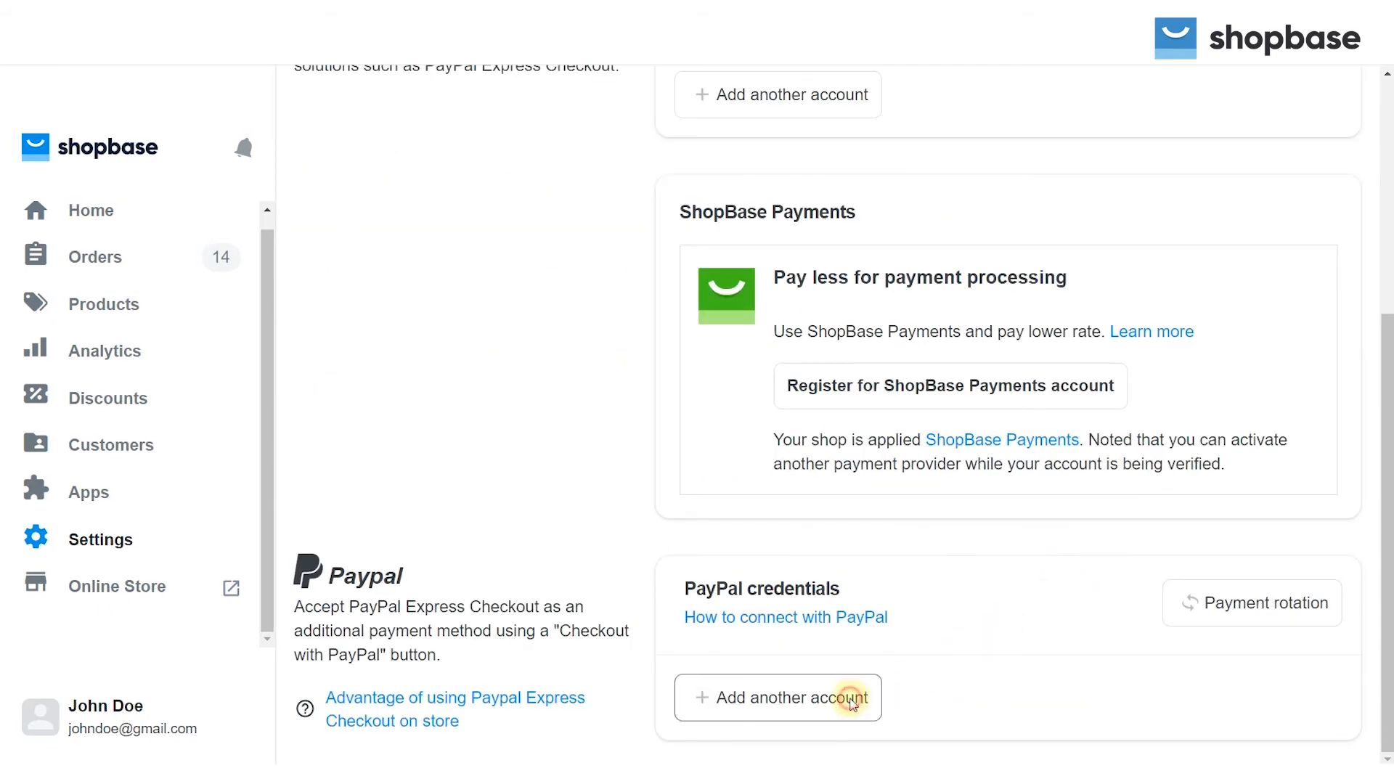
# - Add a new PayPal Express account and name it 'Paypal Cost 1'
pyautogui.click(779, 698)
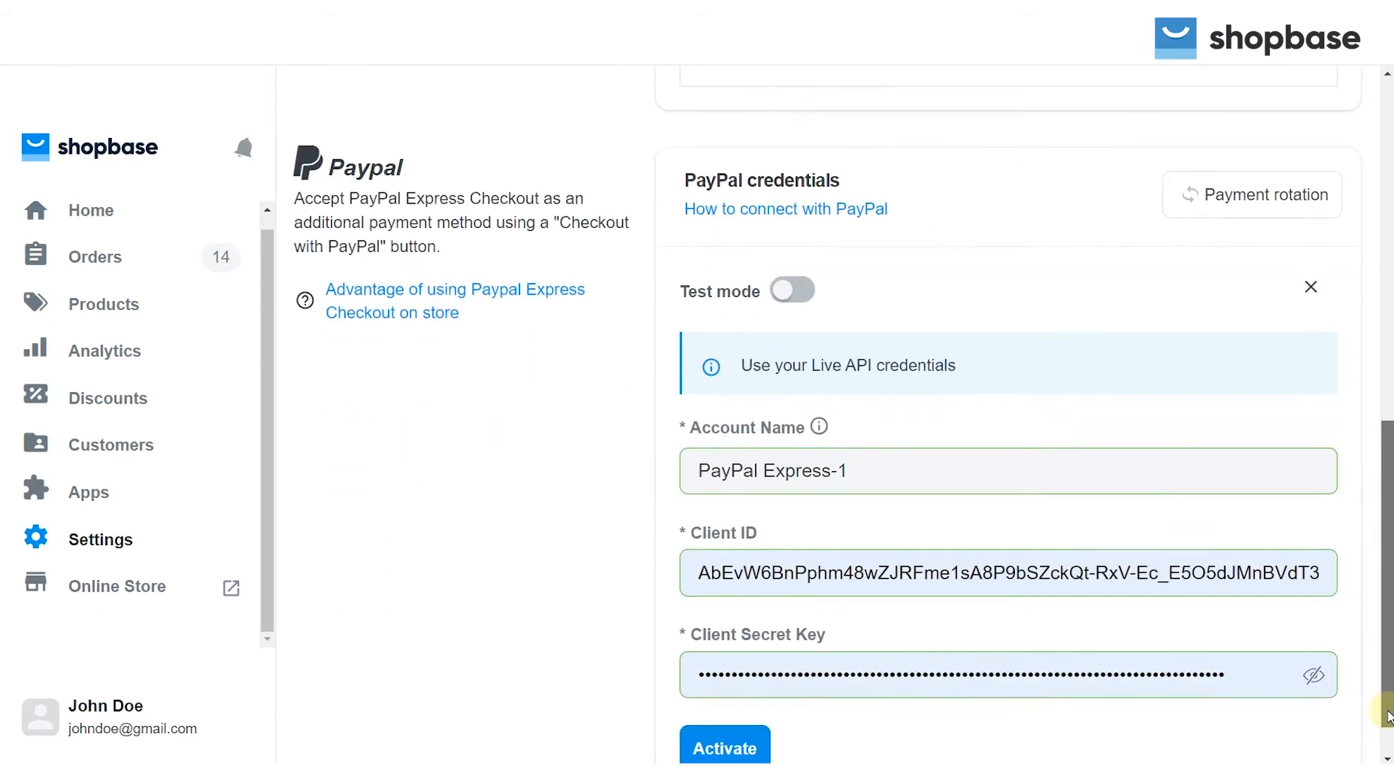
pyautogui.scroll(-3)
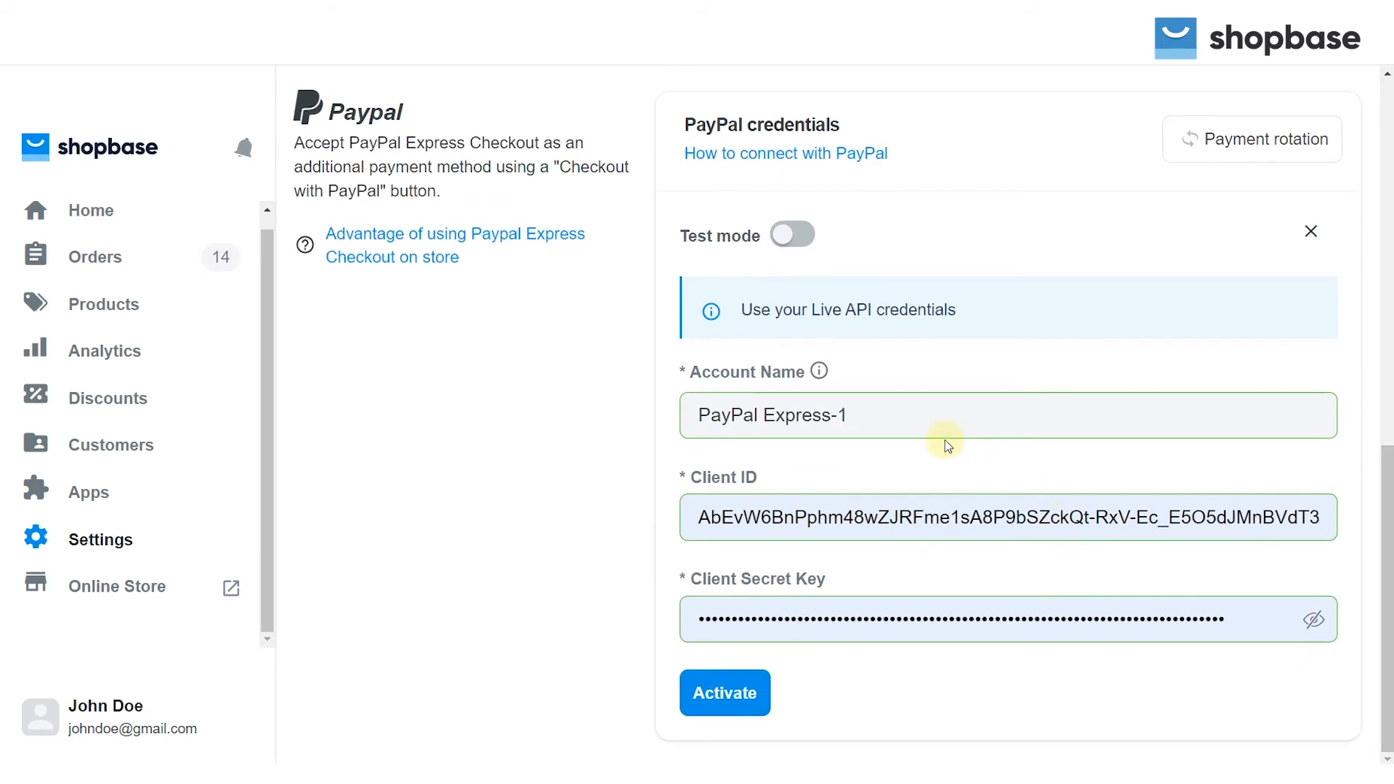
pyautogui.click(880, 415)
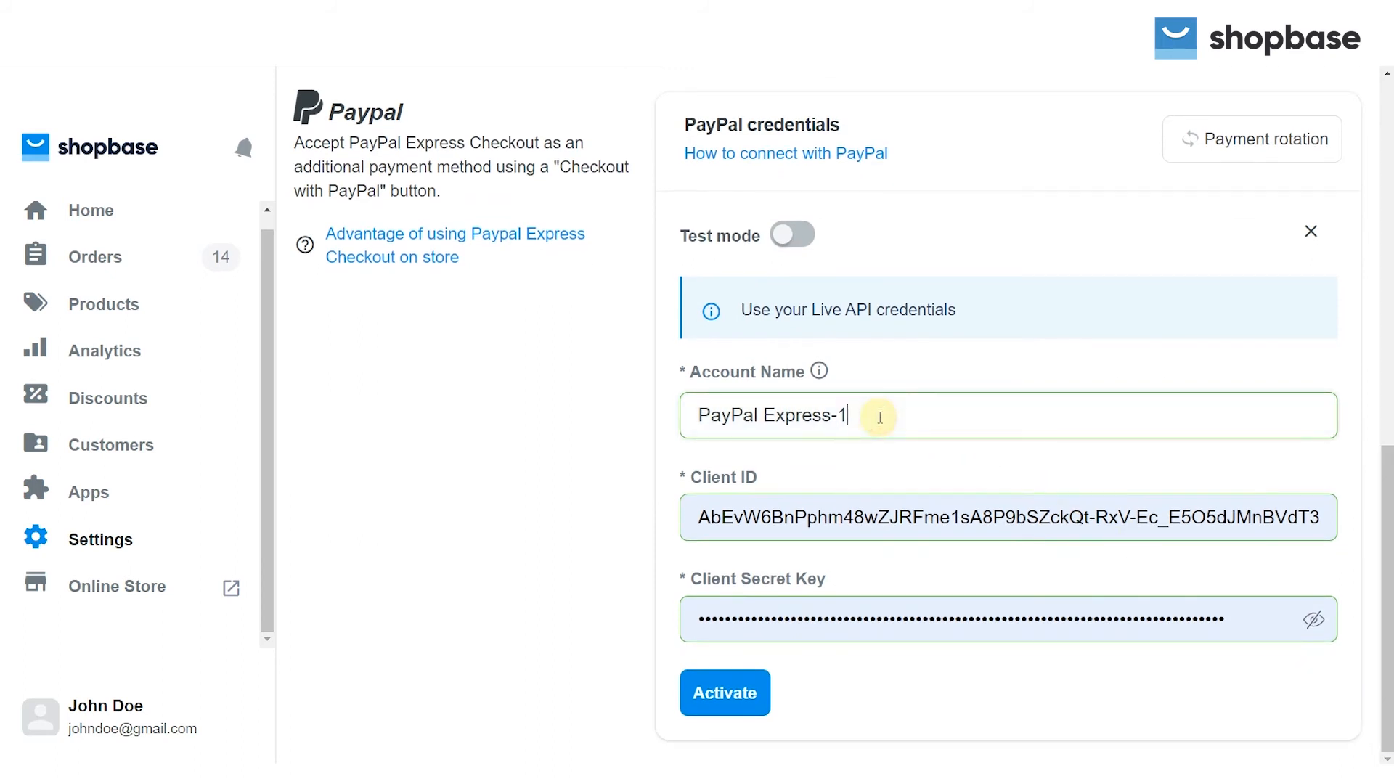
pyautogui.write('Paypal Cost 1')
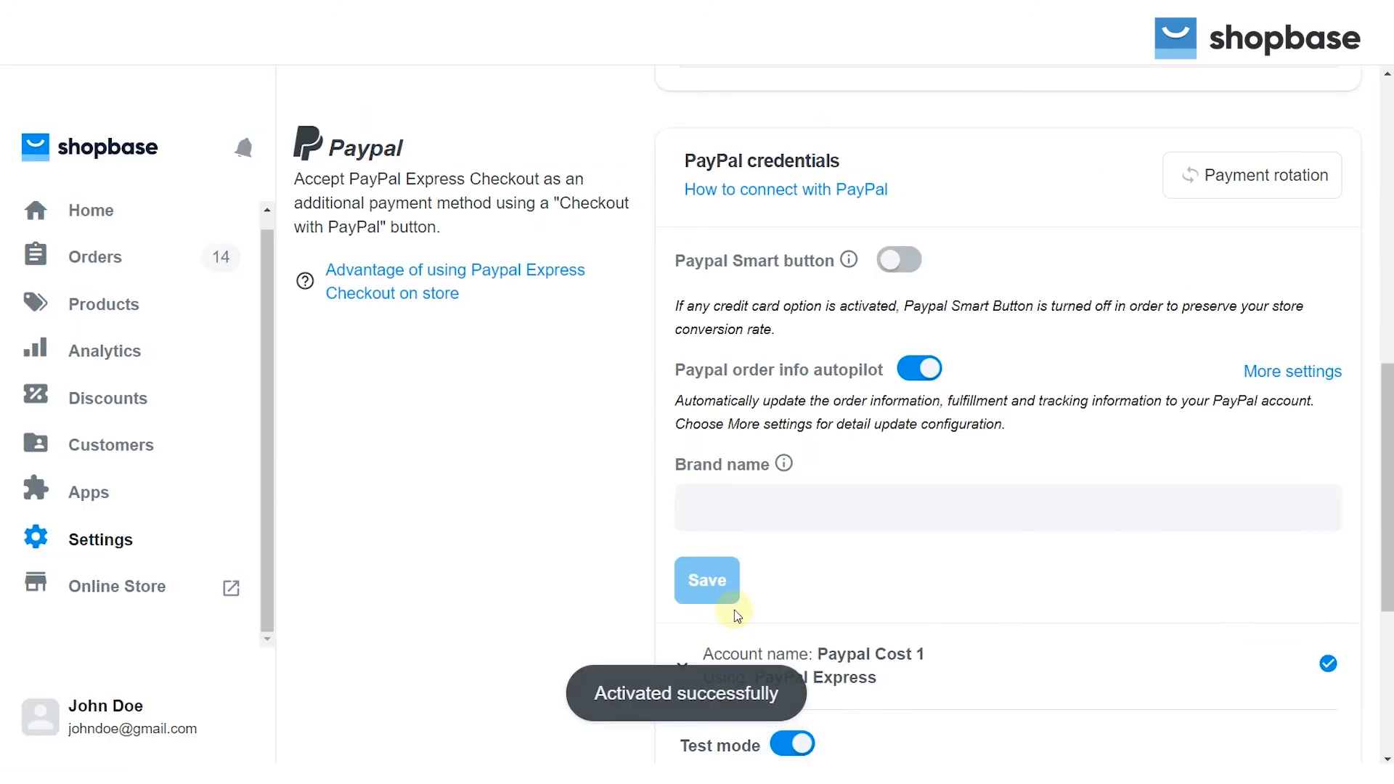
# - Save the Paypal Cost 1 account's test-mode client ID and secret
pyautogui.scroll(-3)
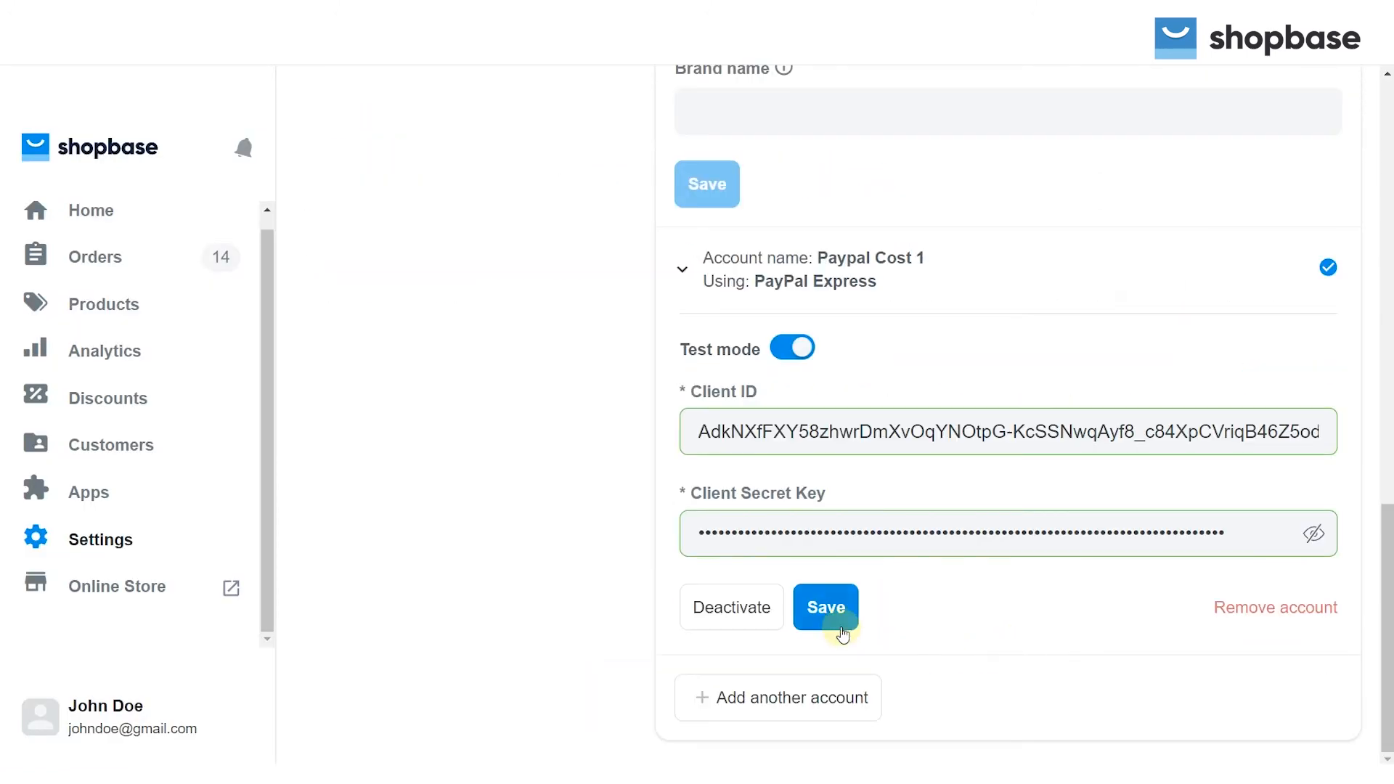
pyautogui.click(825, 607)
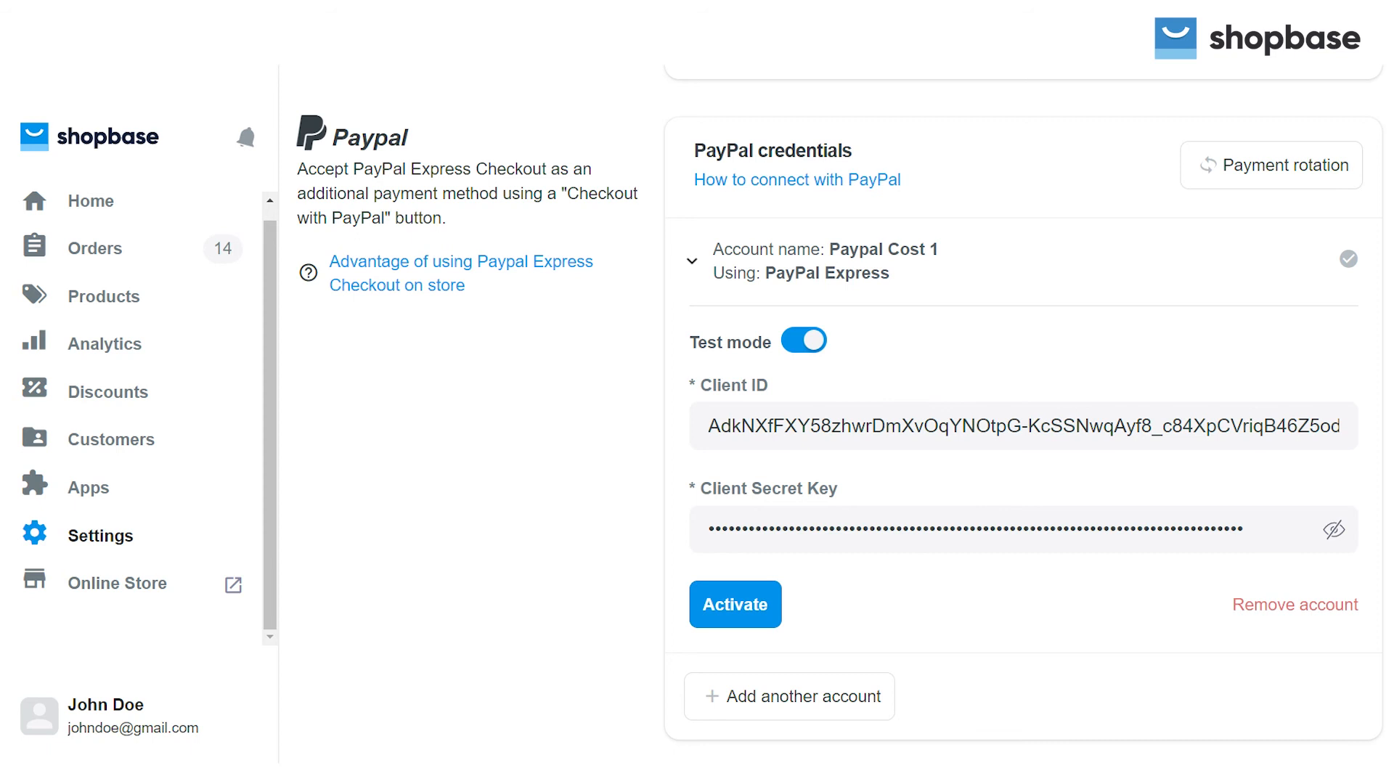
# - Activate the Paypal Cost 1 account and return to the Settings overview
pyautogui.click(734, 604)
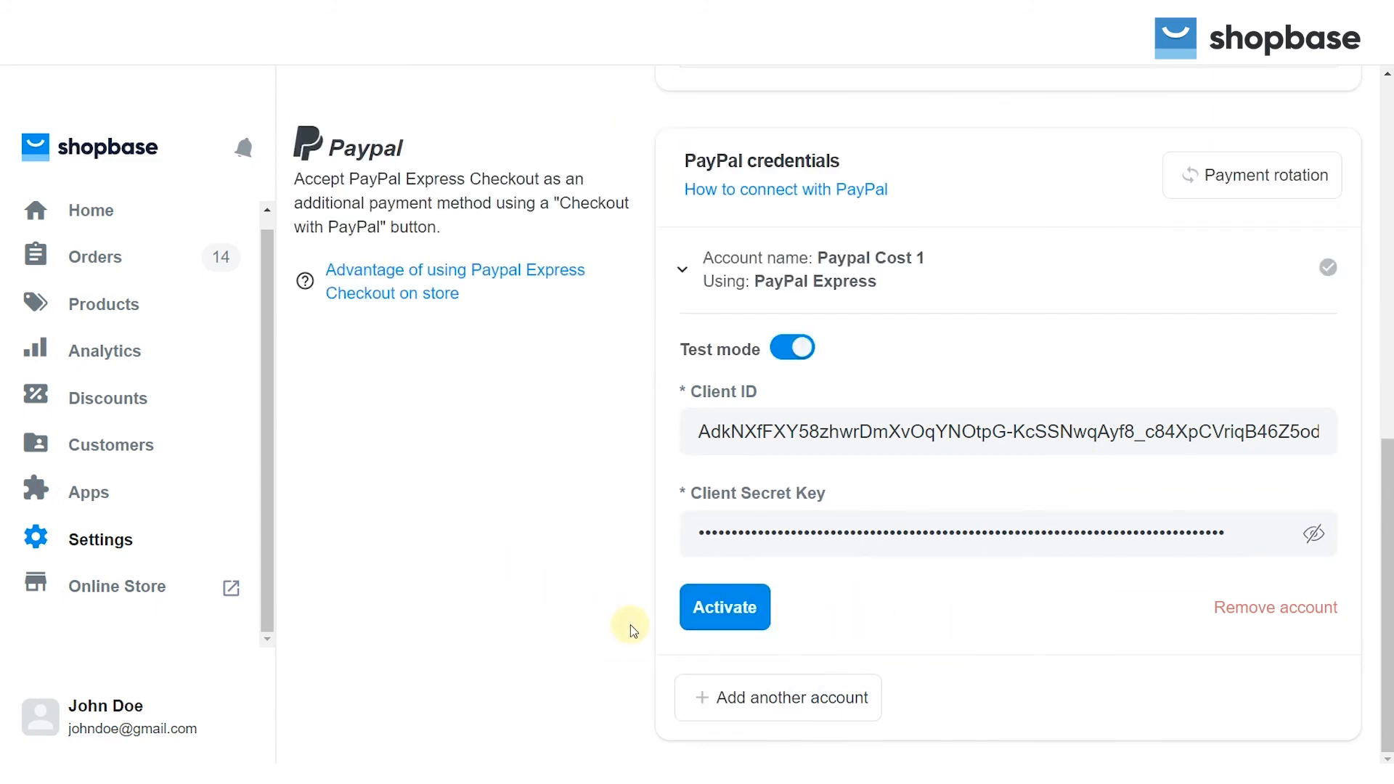
pyautogui.click(725, 607)
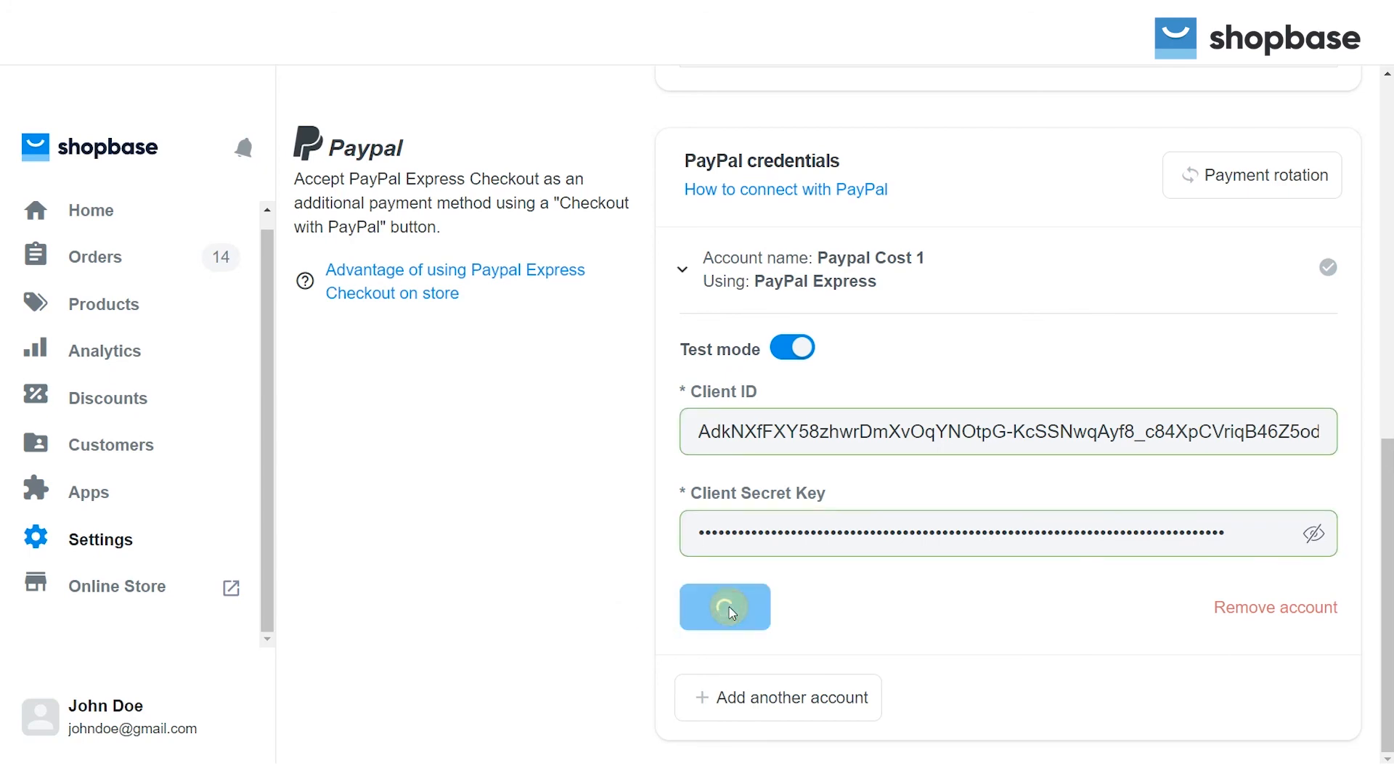
pyautogui.click(725, 607)
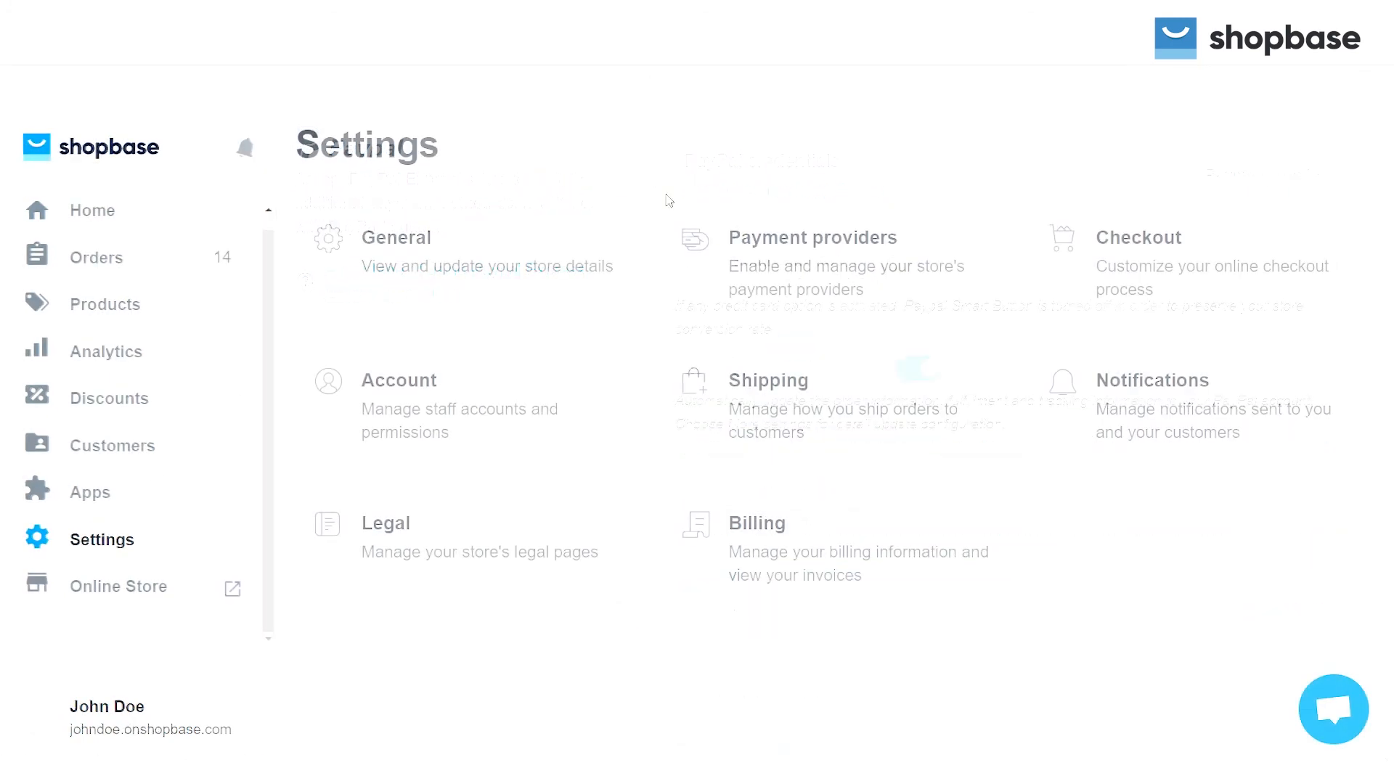